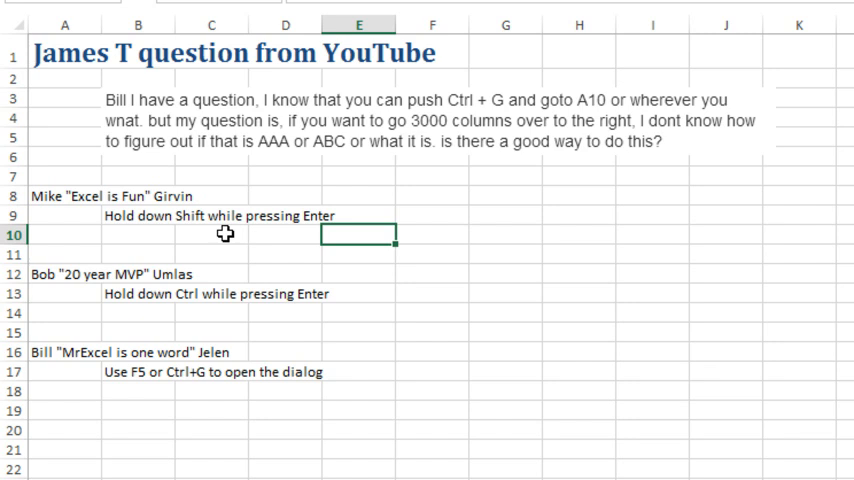
mouse_move(224, 318)
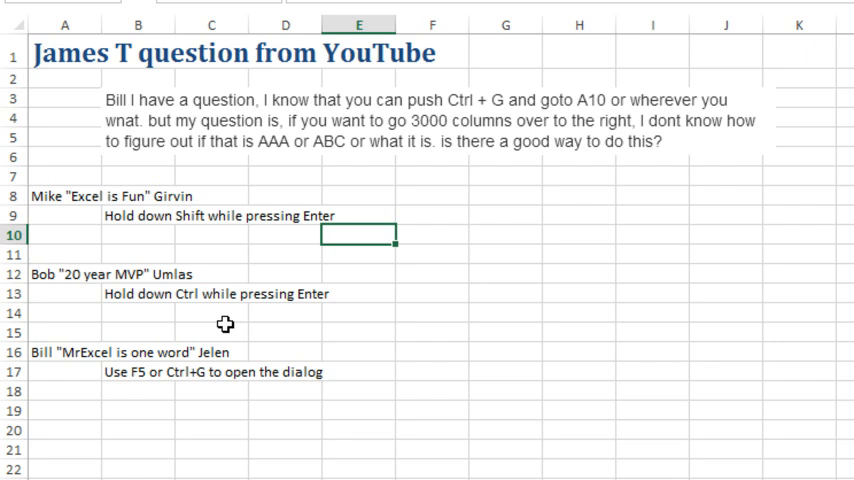
mouse_move(260, 170)
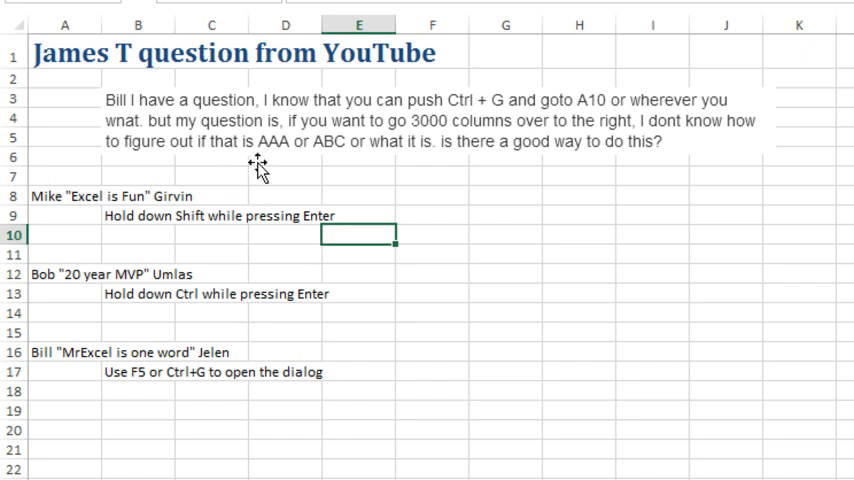
mouse_move(824, 160)
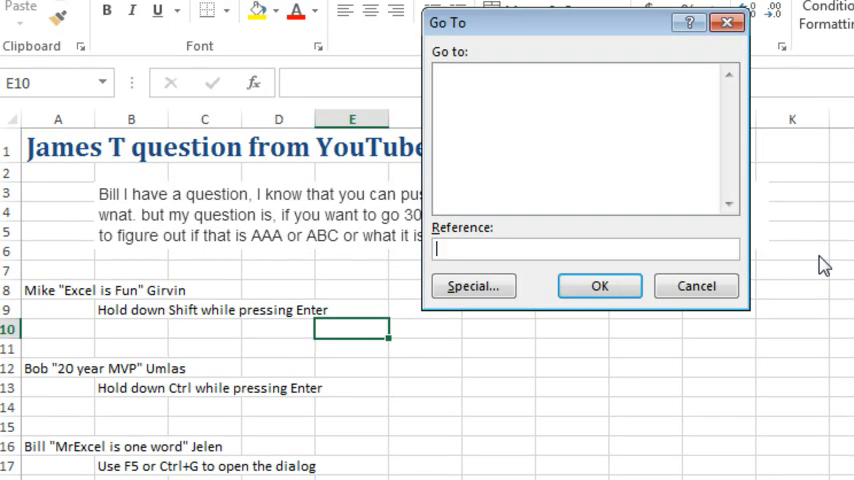
Extend the selection from E10 through H10 via Go To
text(H10)
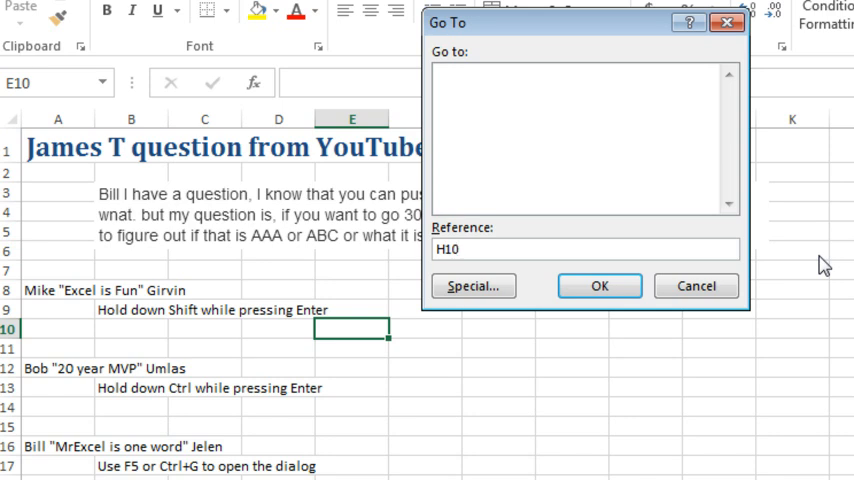
click(600, 284)
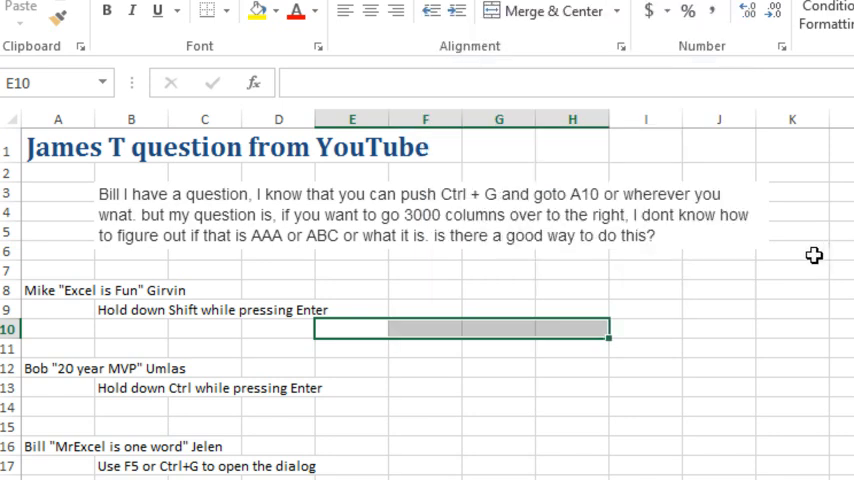
mouse_move(376, 396)
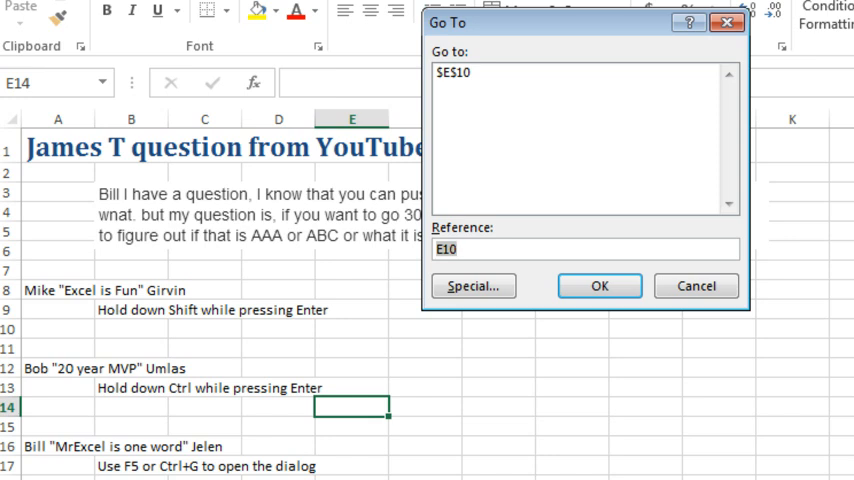
Select E14 and H14 together and enter 'Both' in each
text(G1)
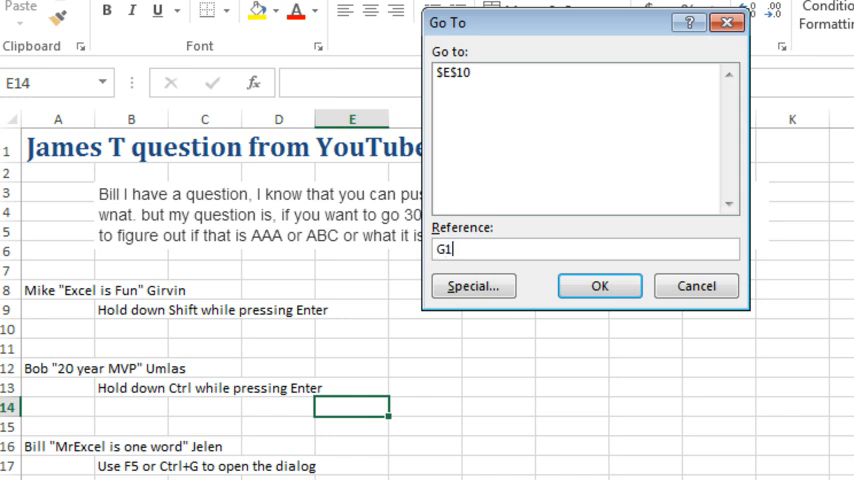
text(H14)
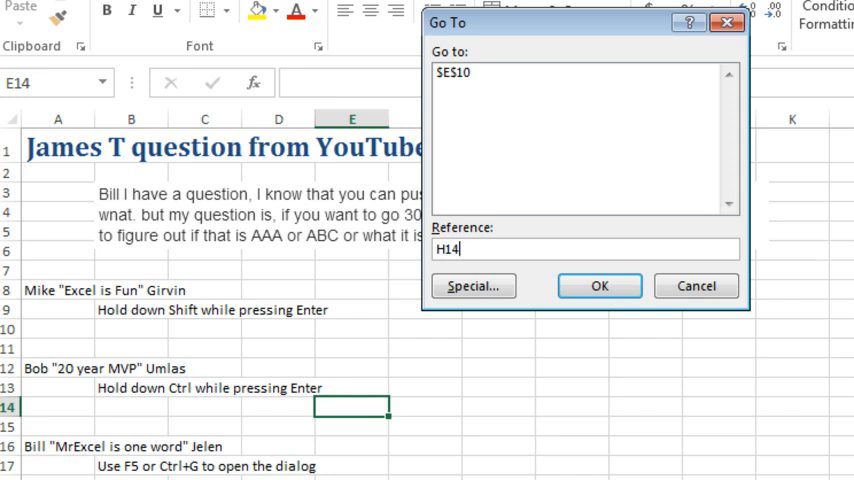
click(600, 284)
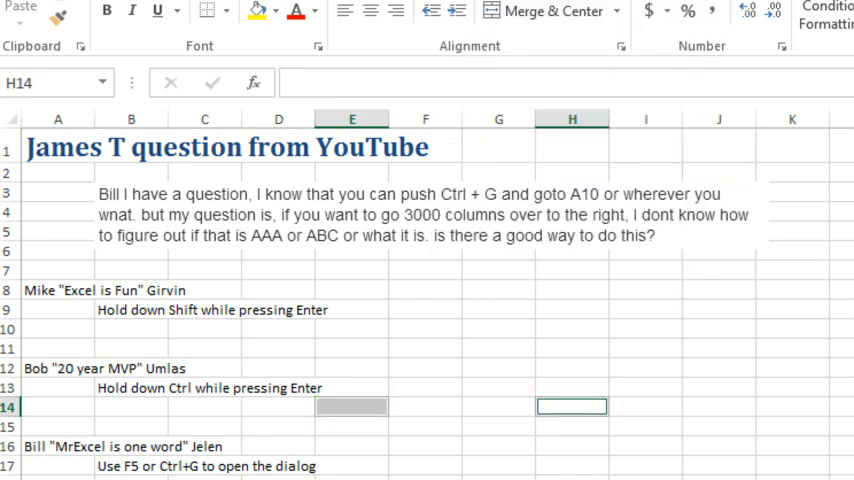
text(Both)
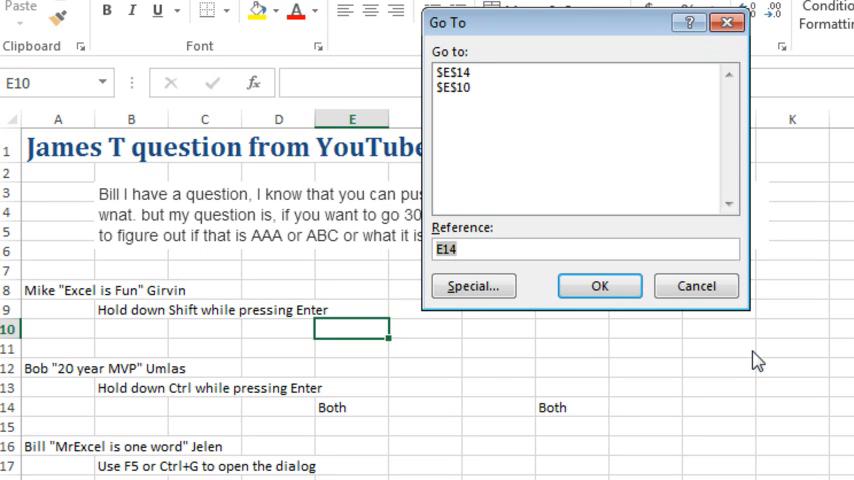
Attempt the relative reference RC[3000] and dismiss the invalid-reference warning
text(RC)
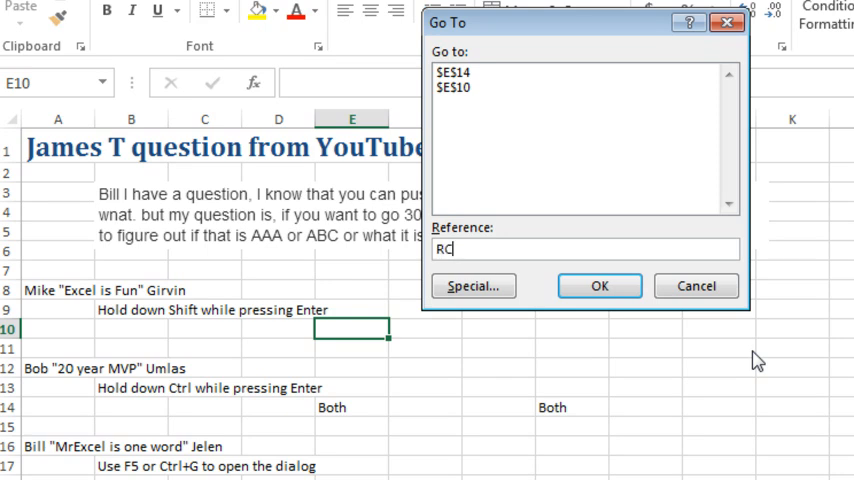
text([30)
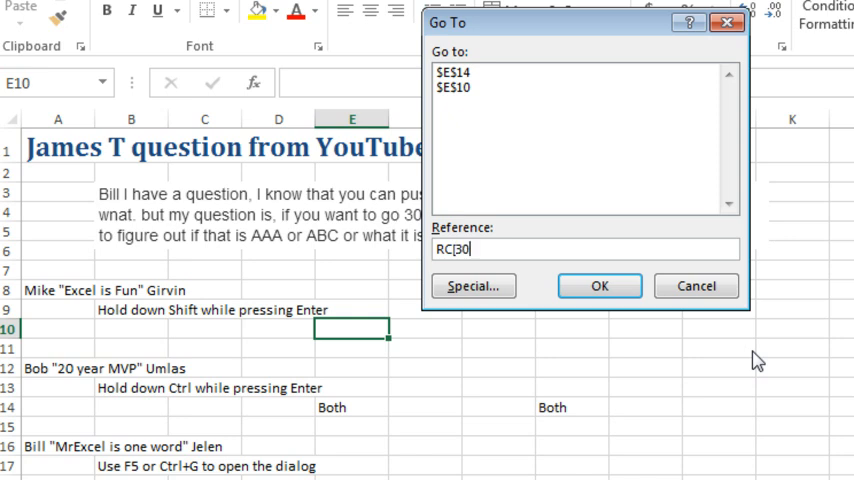
text(00)
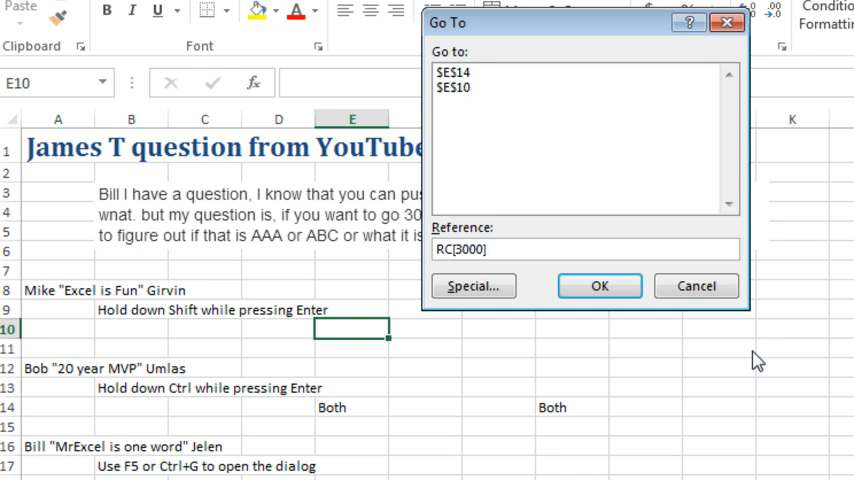
click(600, 284)
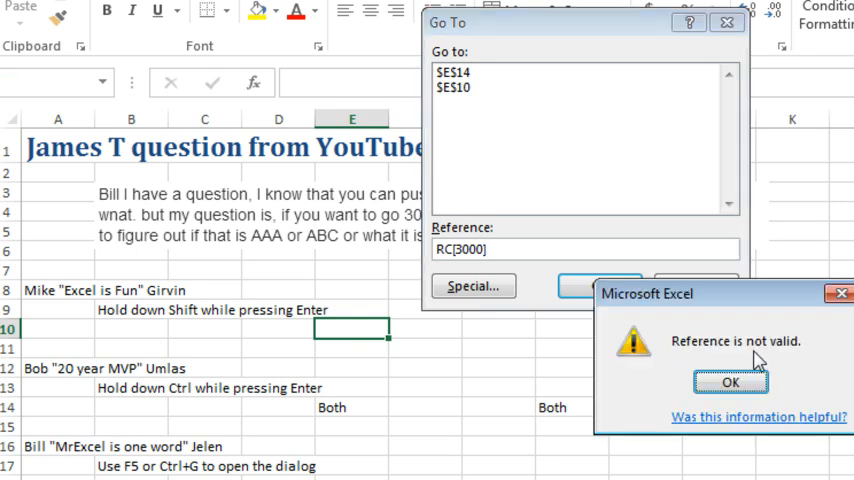
click(726, 382)
text(R)
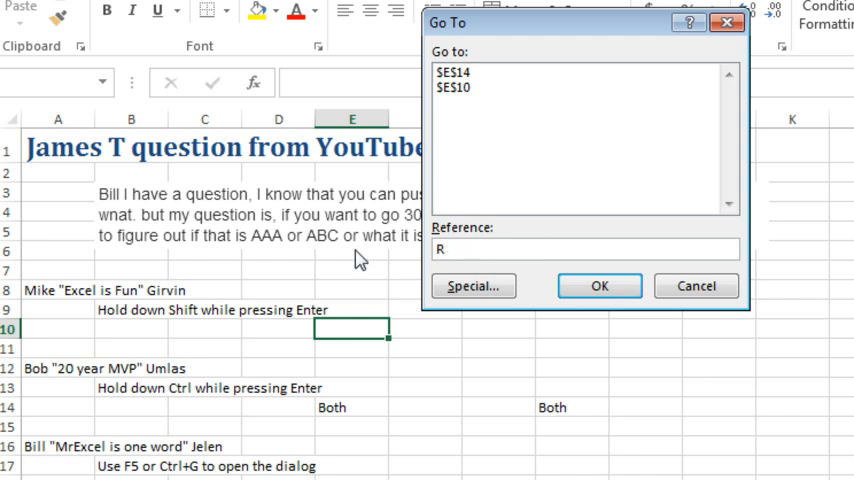
Jump to cell RC3005 via Go To
text(C3005)
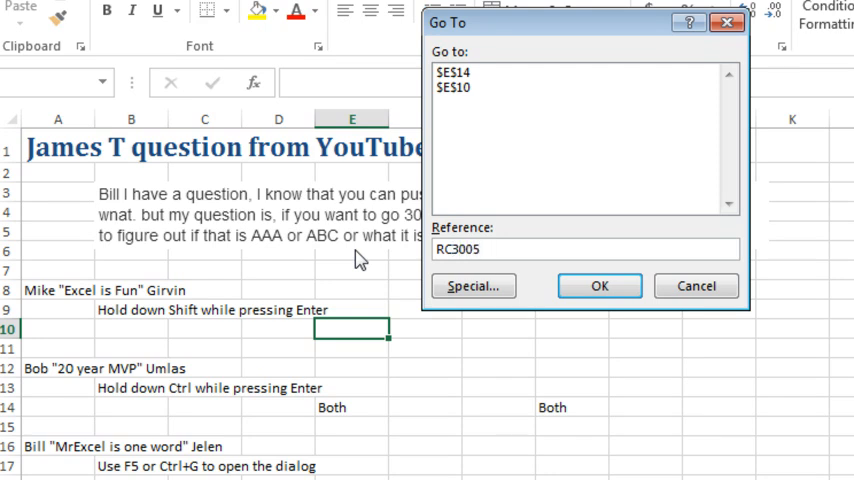
click(600, 286)
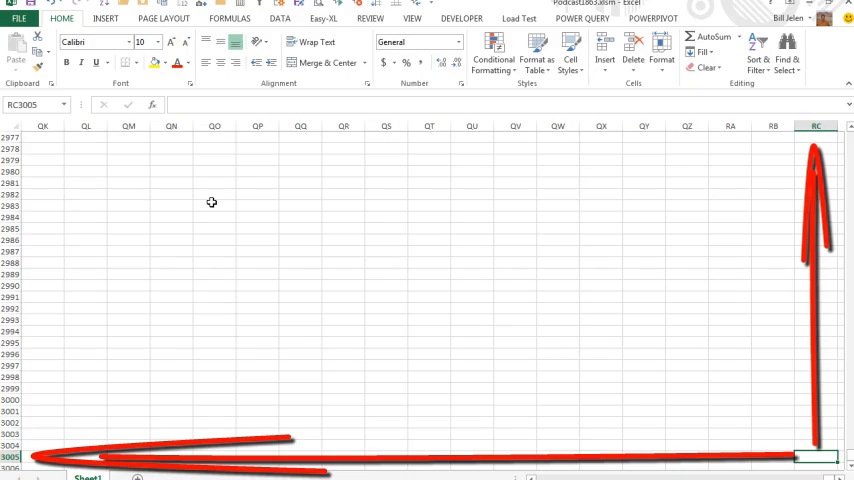
mouse_move(832, 184)
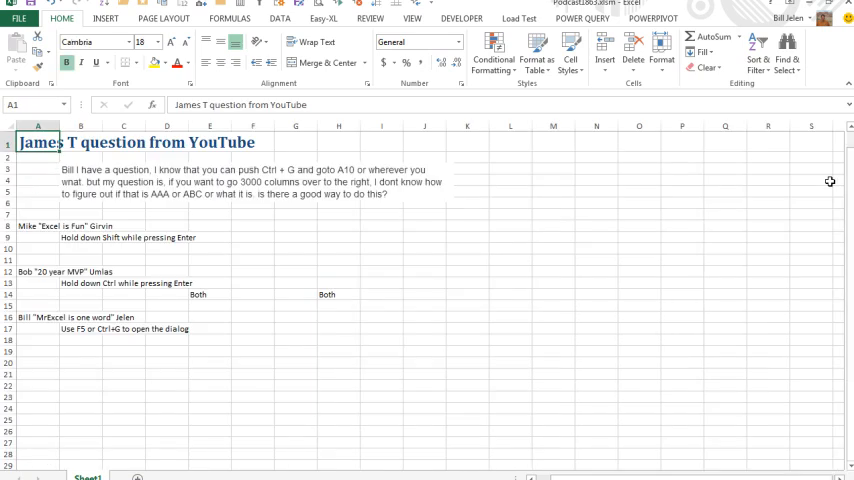
mouse_move(368, 212)
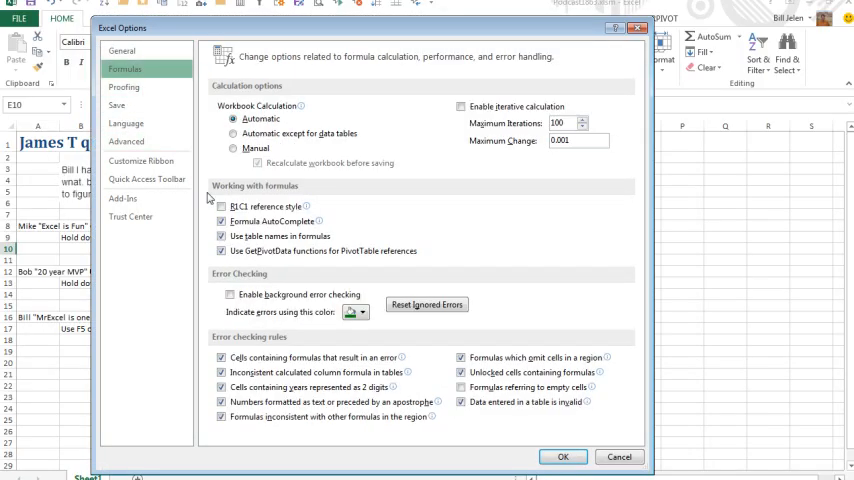
Jump from R10C5 to R10C2 with the relative reference R[0]C[-3]
click(564, 456)
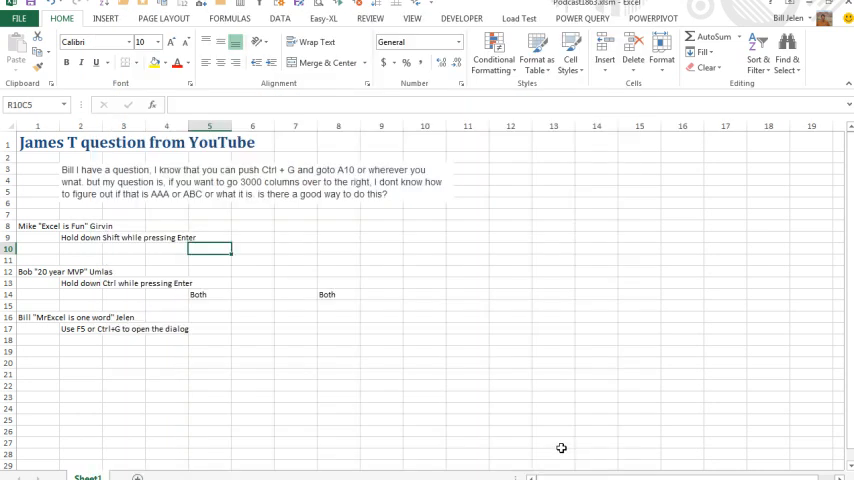
mouse_move(504, 242)
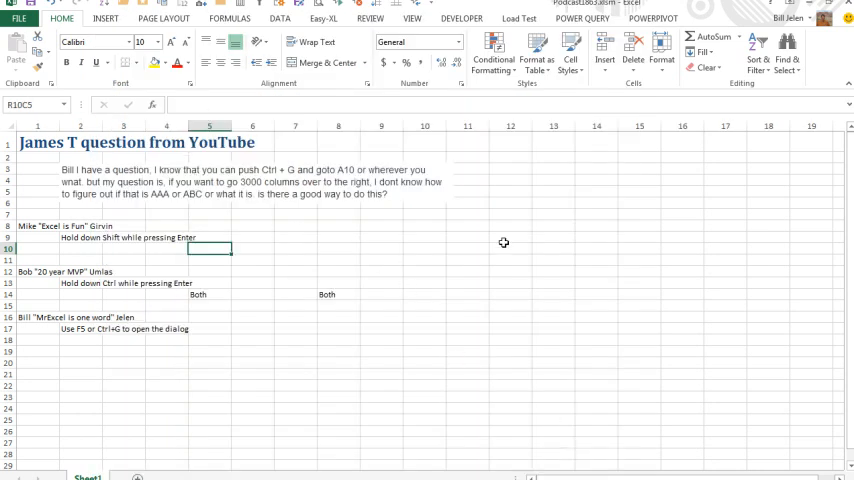
key(ctrl+g)
text(RC)
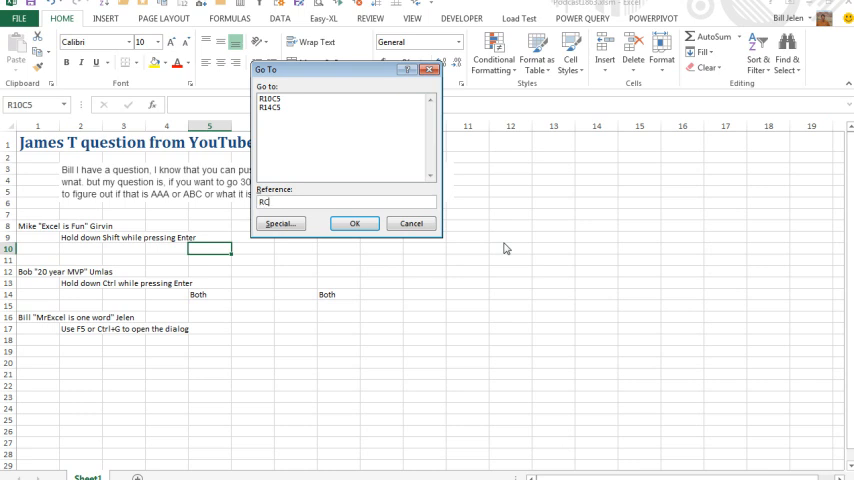
click(354, 224)
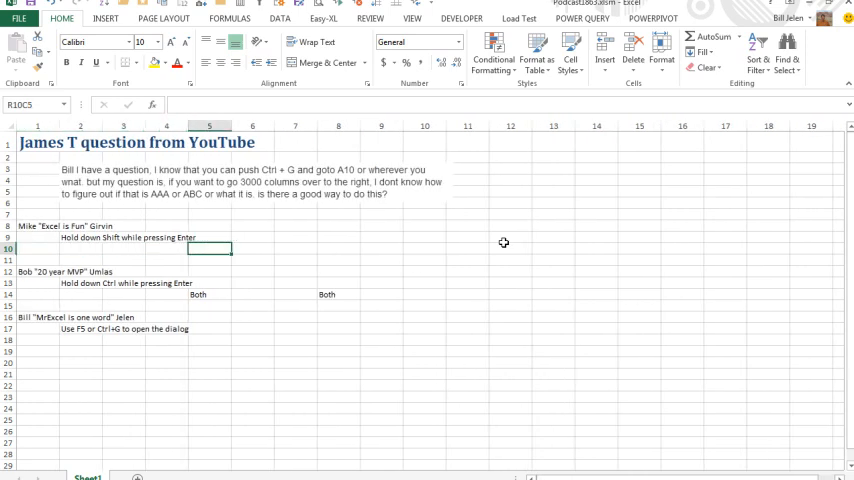
key(ctrl+g)
text(RC)
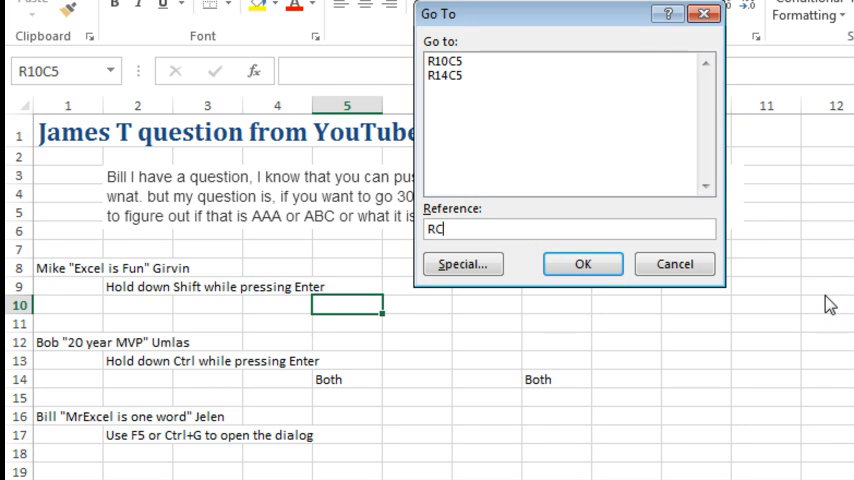
text(-3])
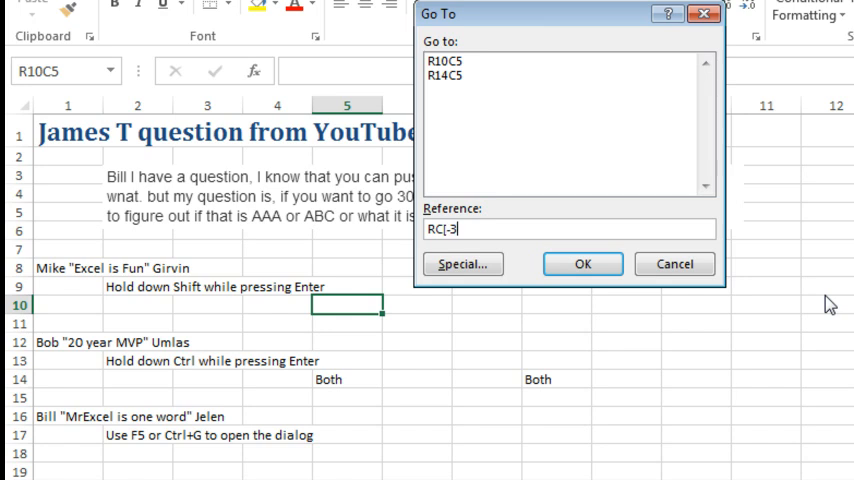
click(582, 264)
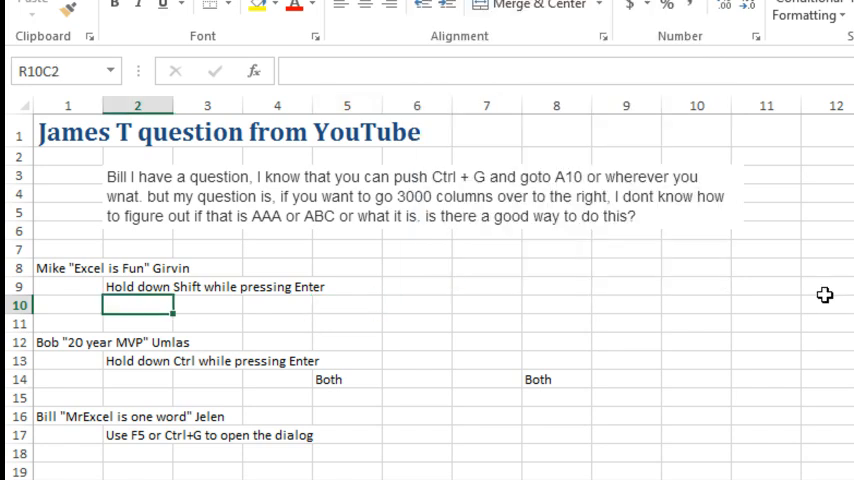
mouse_move(544, 112)
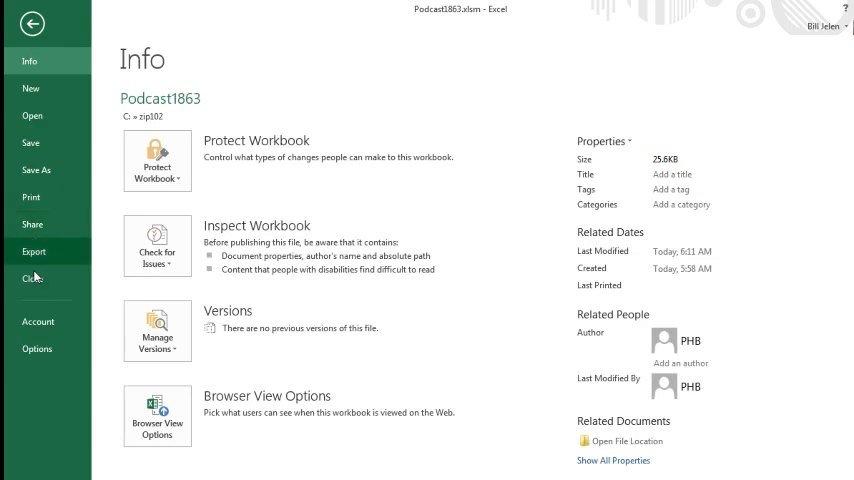
mouse_move(40, 348)
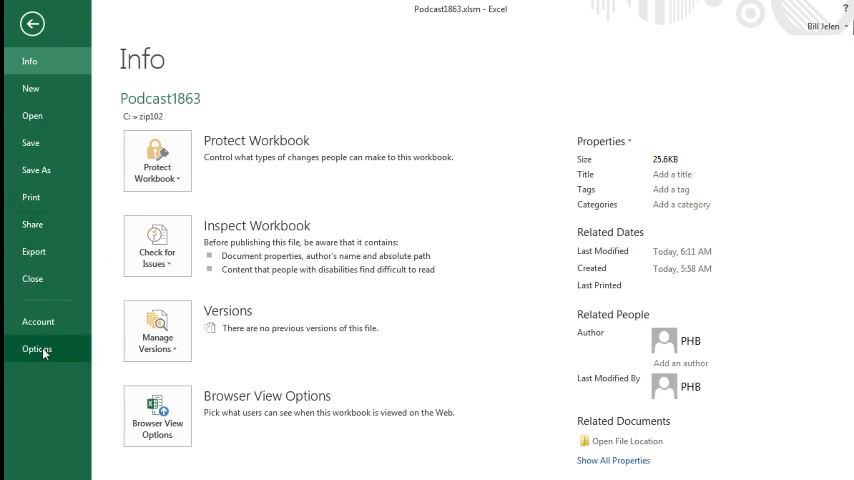
Turn off R1C1 reference style in Options so columns show letters again
click(34, 348)
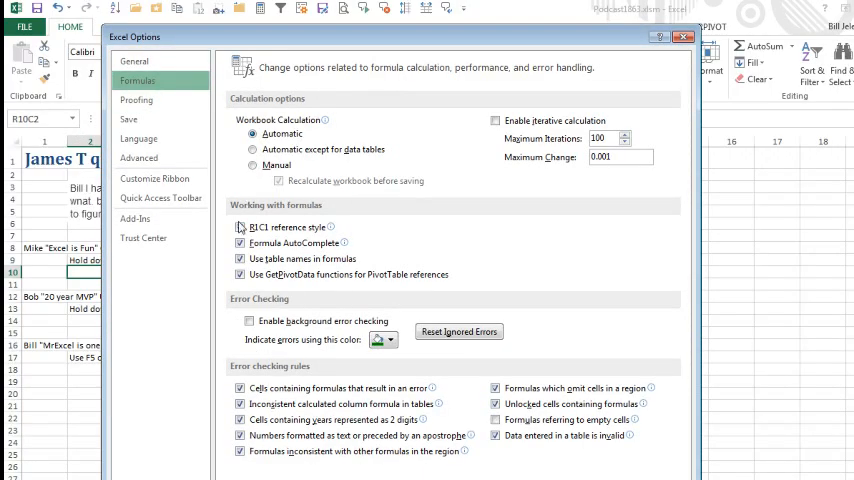
click(680, 36)
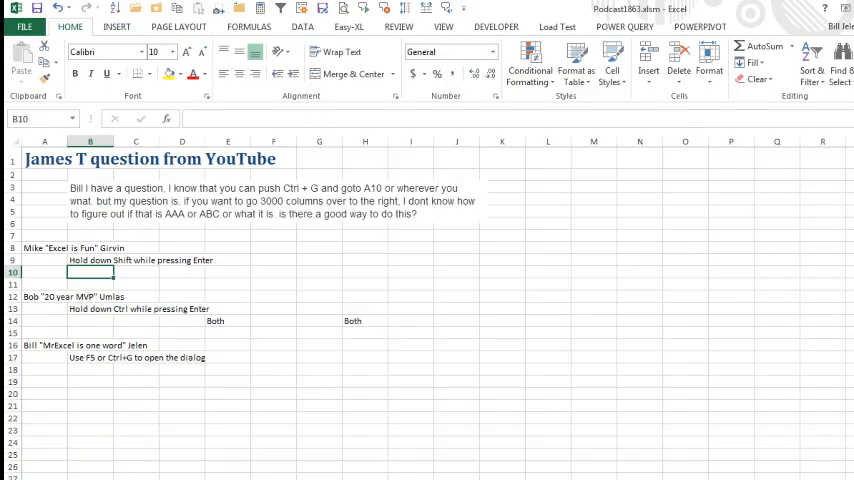
key(ctrl+g)
text(=O)
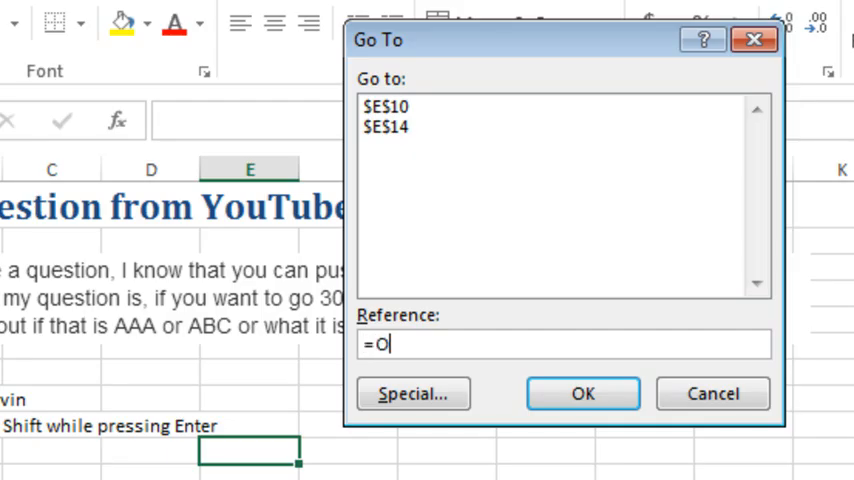
Jump to column HEL in row 10 with =OFFSET(E10,0,5545) in Go To
text(FFSET()
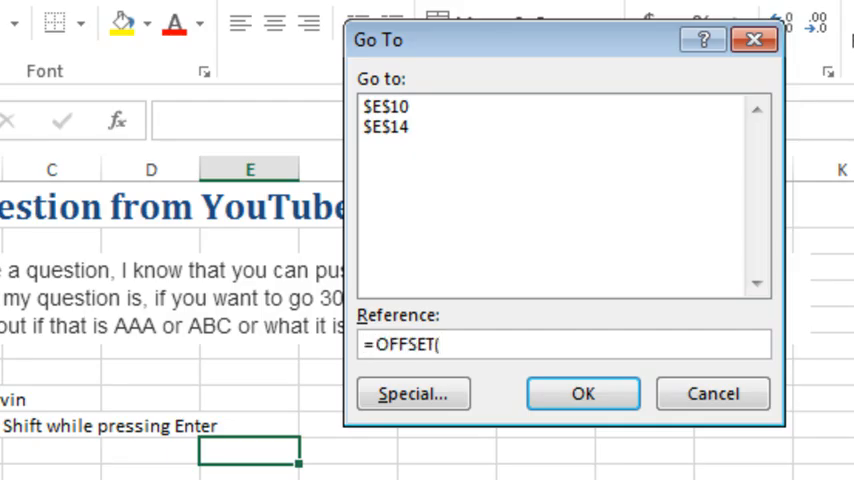
text(E)
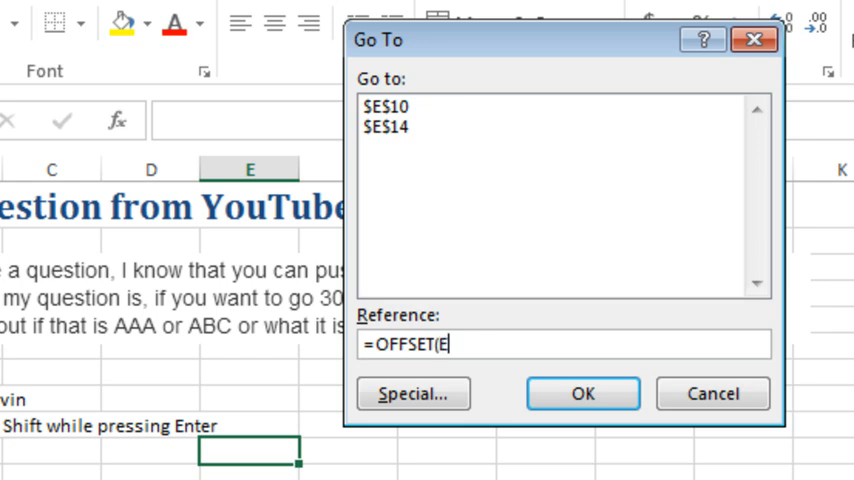
text(10,)
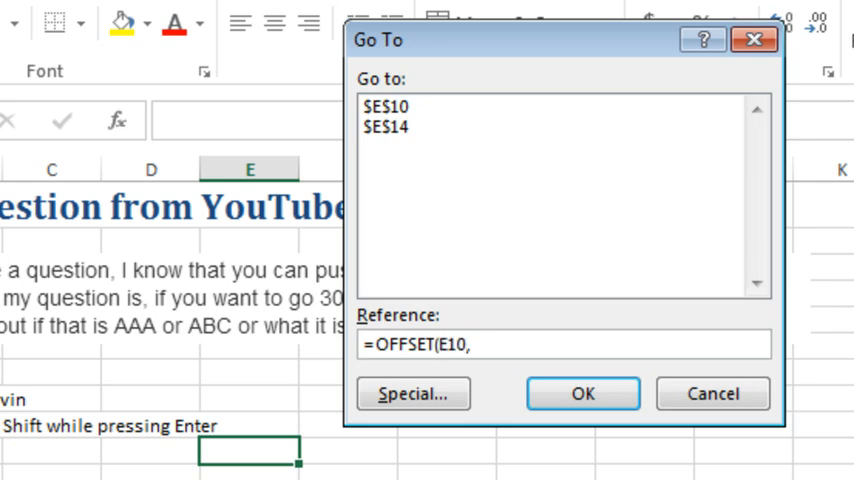
text(0,)
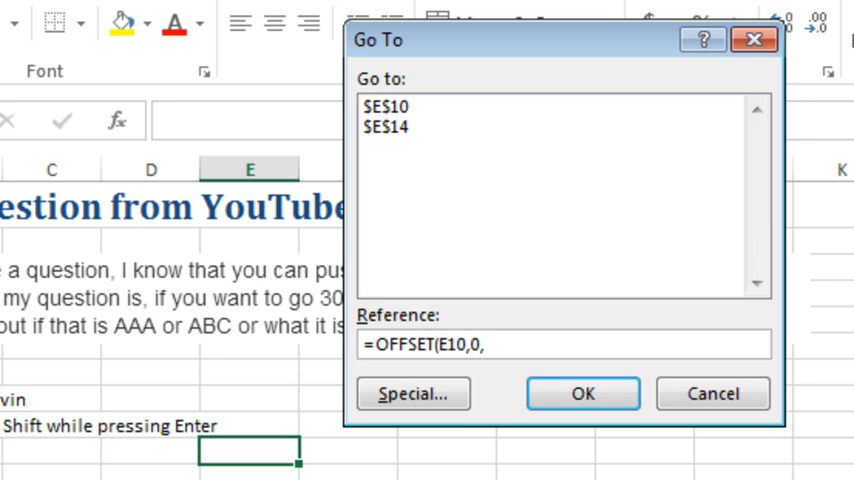
text(5545))
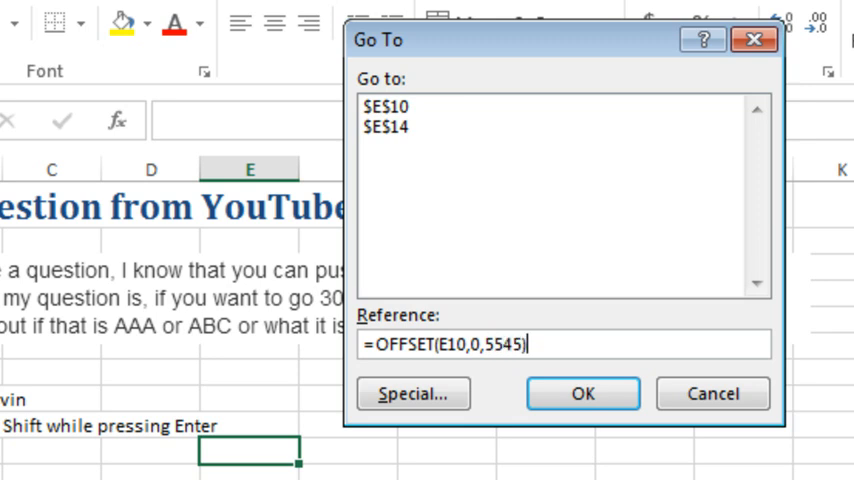
click(582, 392)
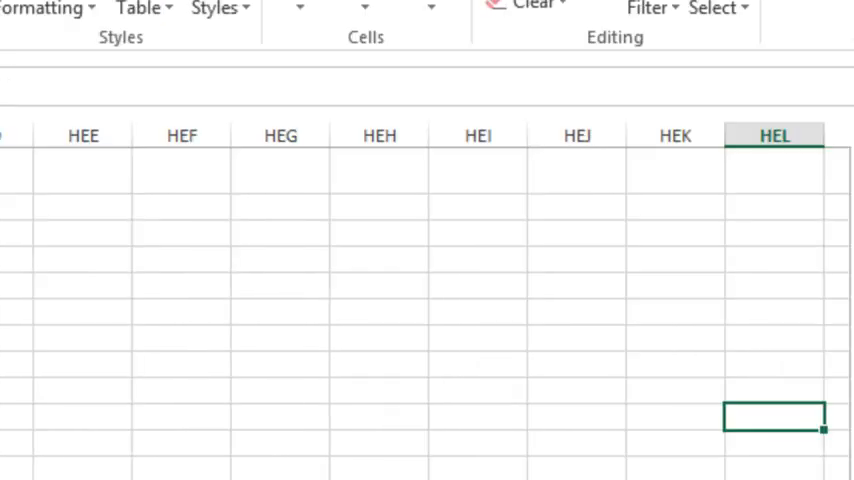
mouse_move(790, 180)
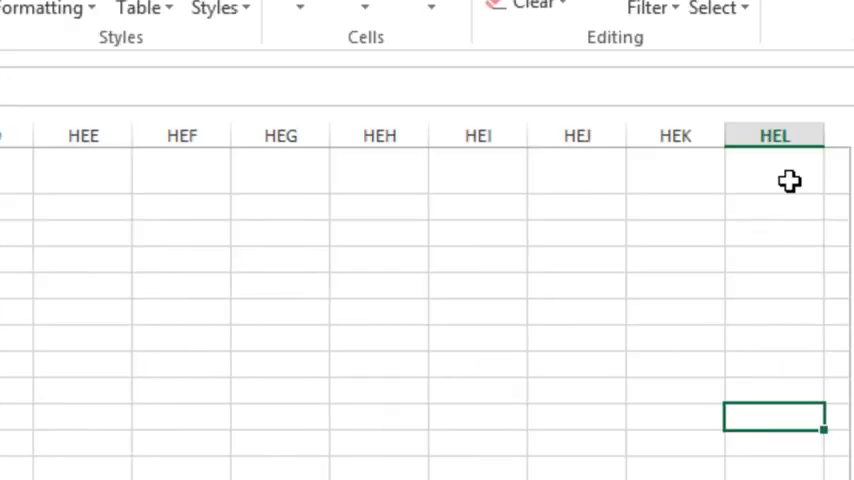